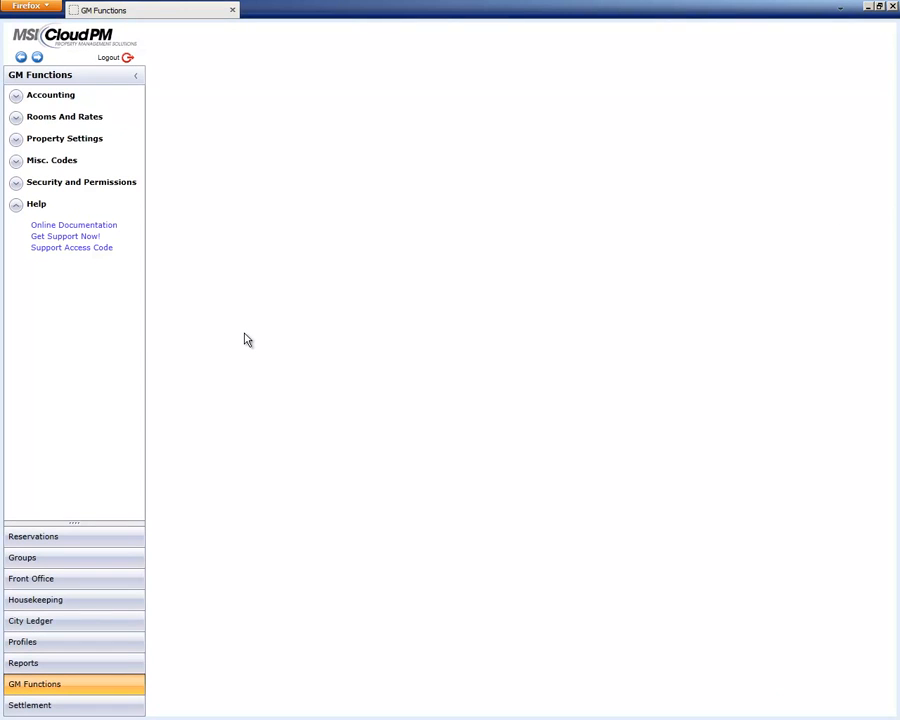
mouse_move(247, 336)
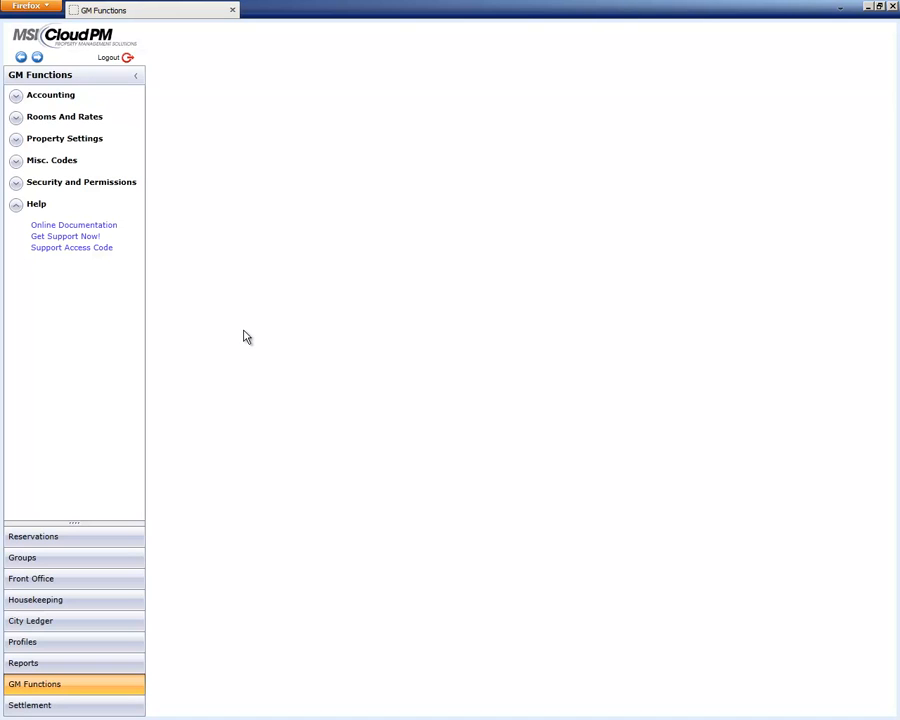
mouse_move(245, 331)
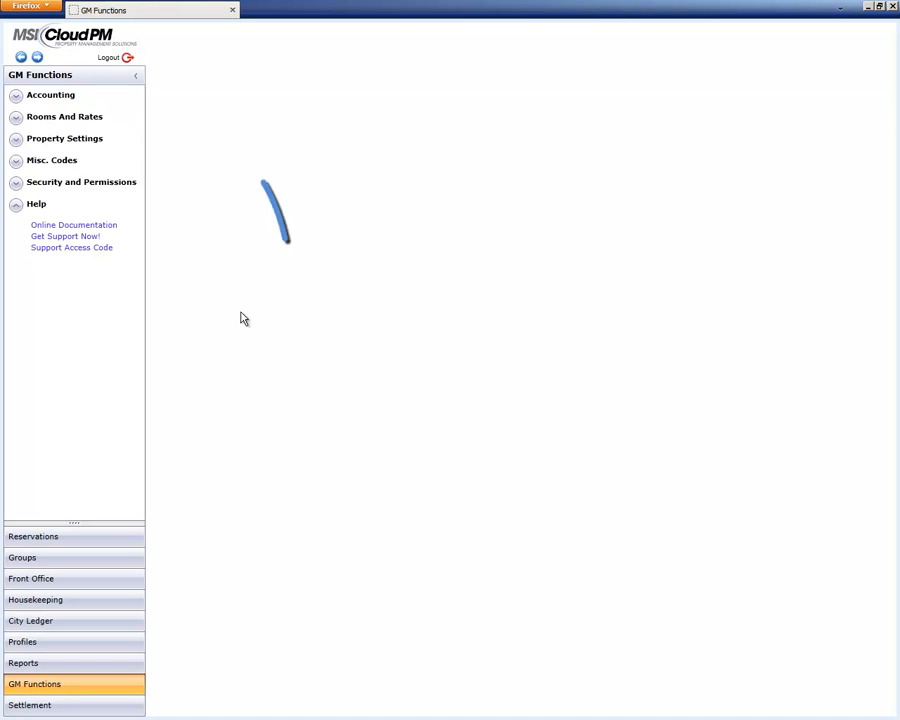
- Expand Rooms And Rates in GM Functions and go to Booking Rules
click(64, 116)
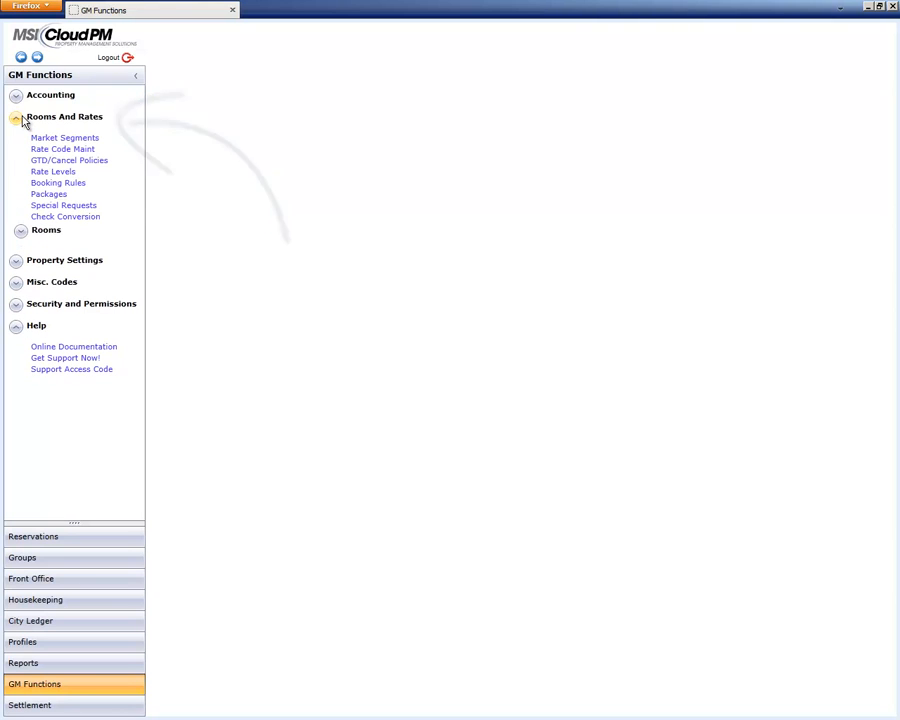
click(58, 182)
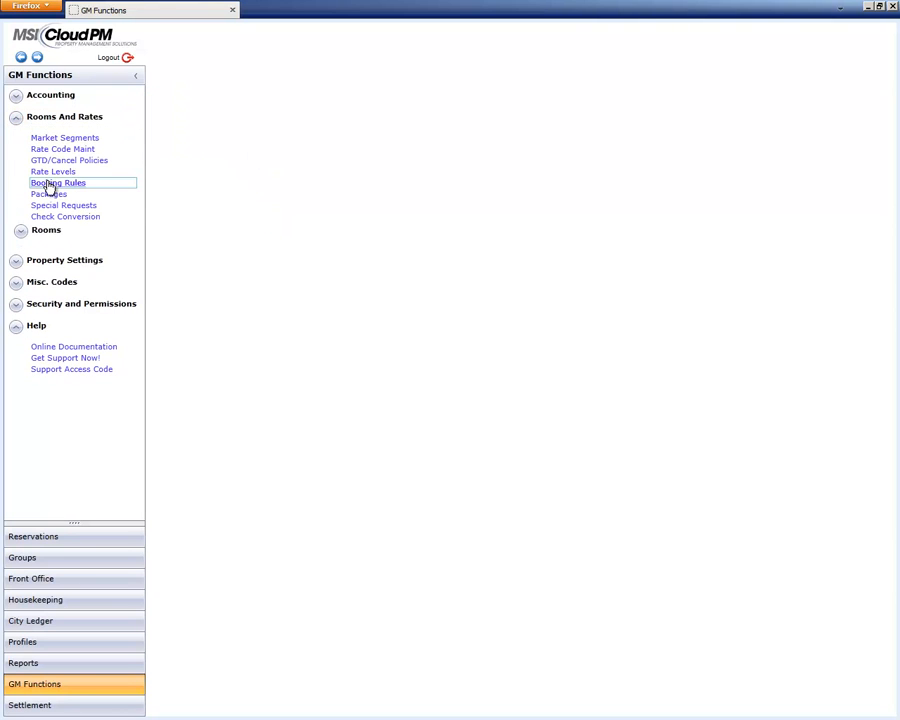
- Put Booking Rules in Quick Update mode with rate level LVLA - Rack & Rack-linked
click(58, 182)
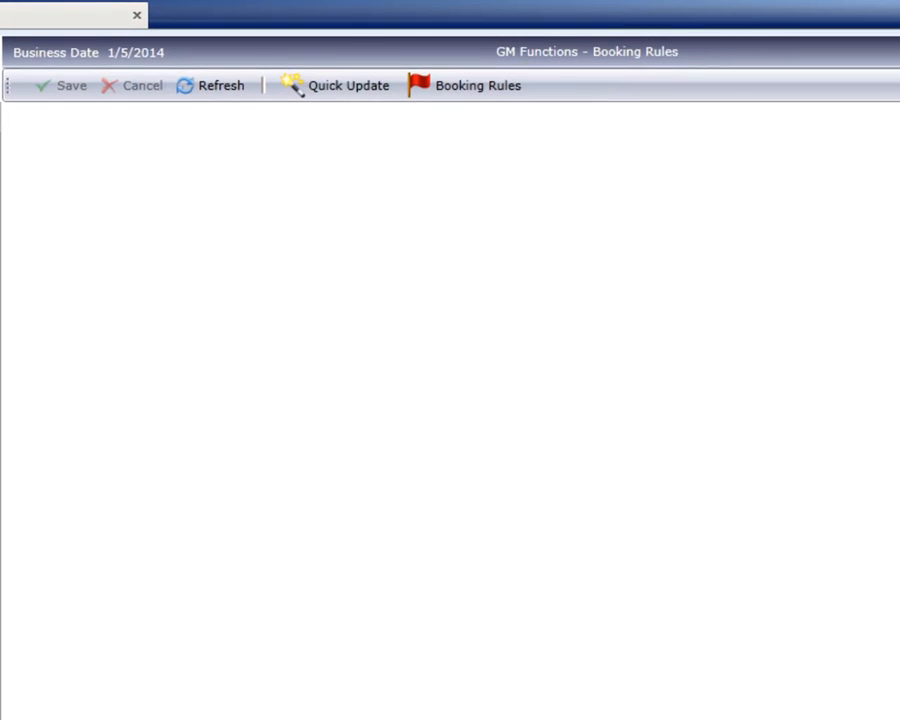
click(337, 86)
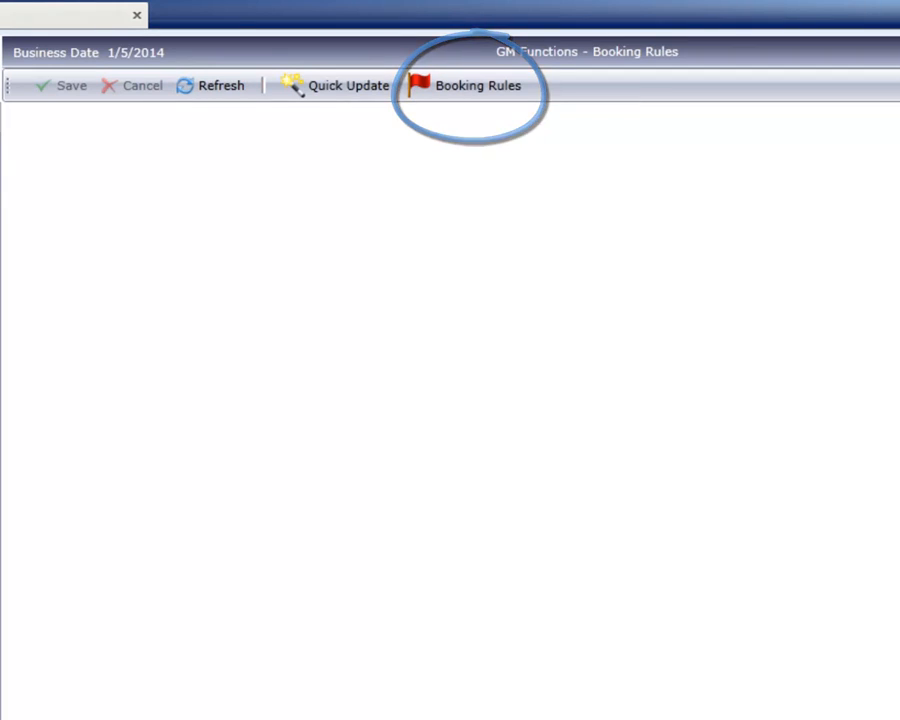
click(340, 86)
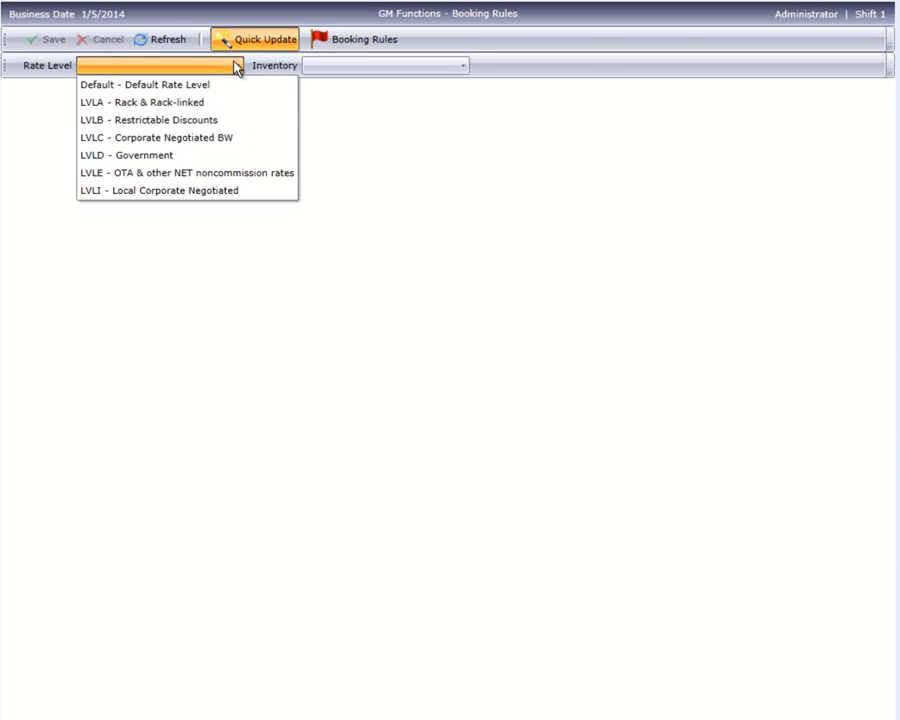
click(144, 102)
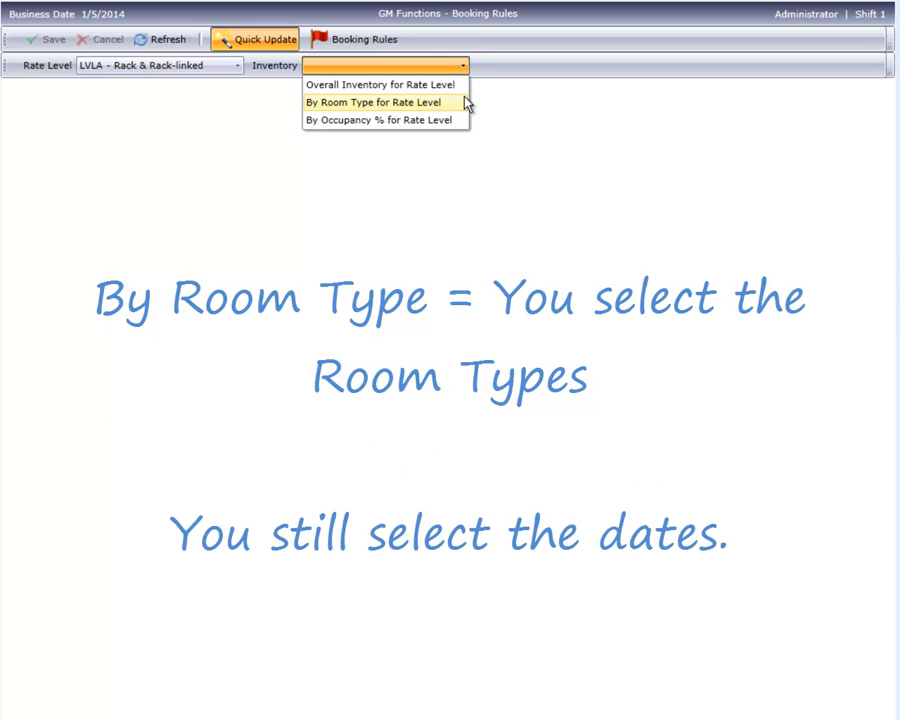
mouse_move(380, 120)
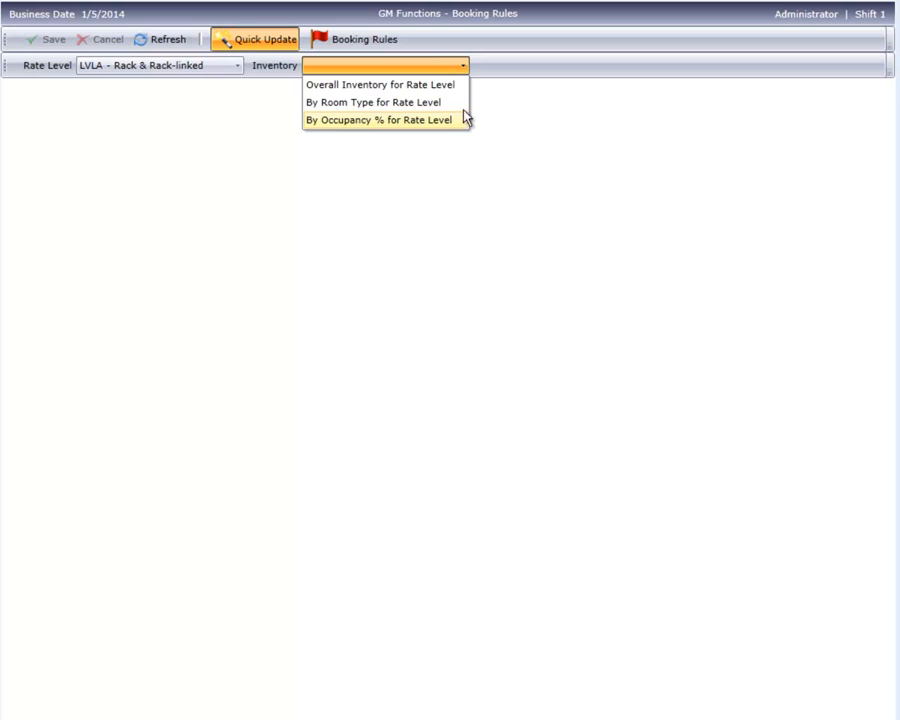
- Target overall inventory, end the date range on 1/12/2014, and select Friday and Saturday
click(380, 84)
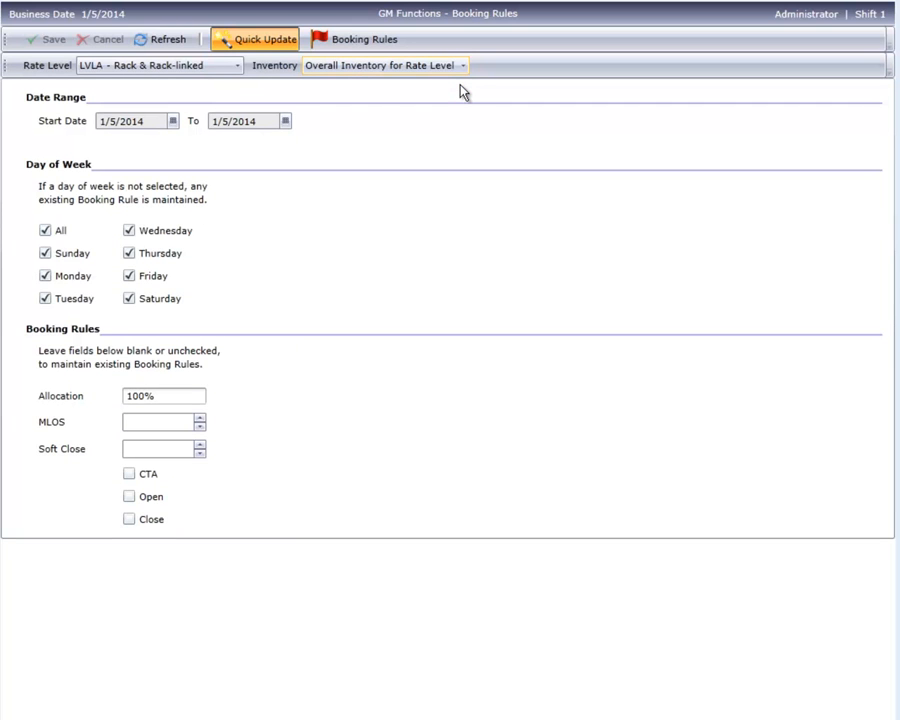
click(285, 121)
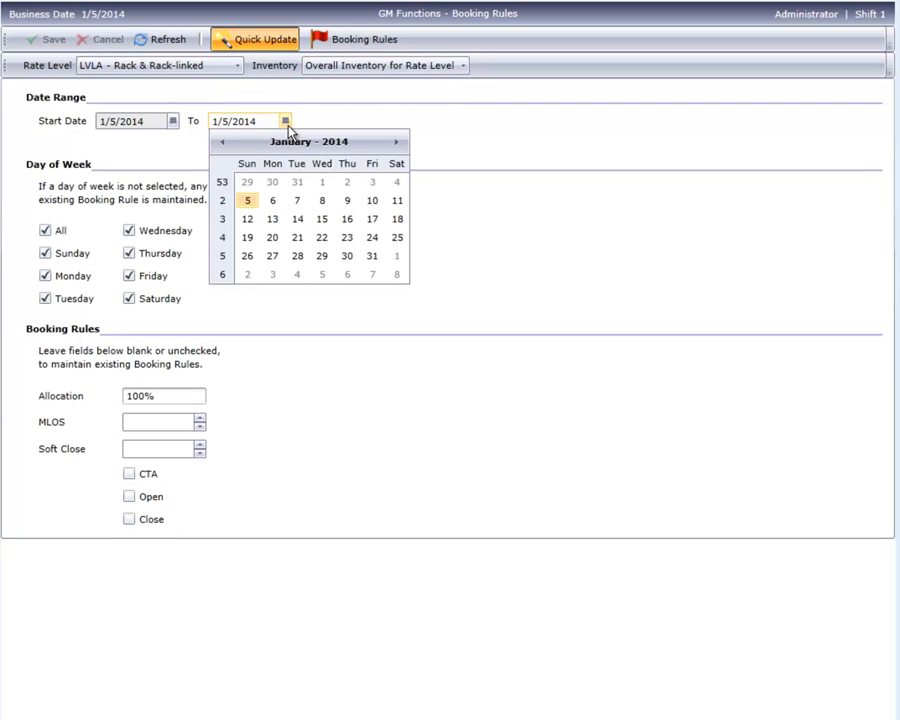
click(247, 218)
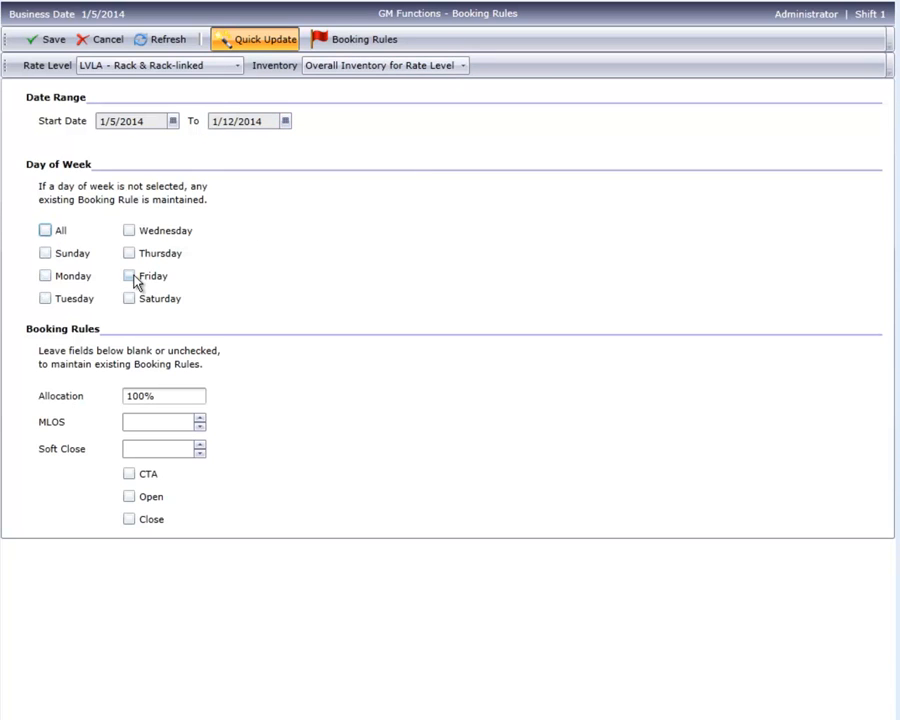
click(129, 298)
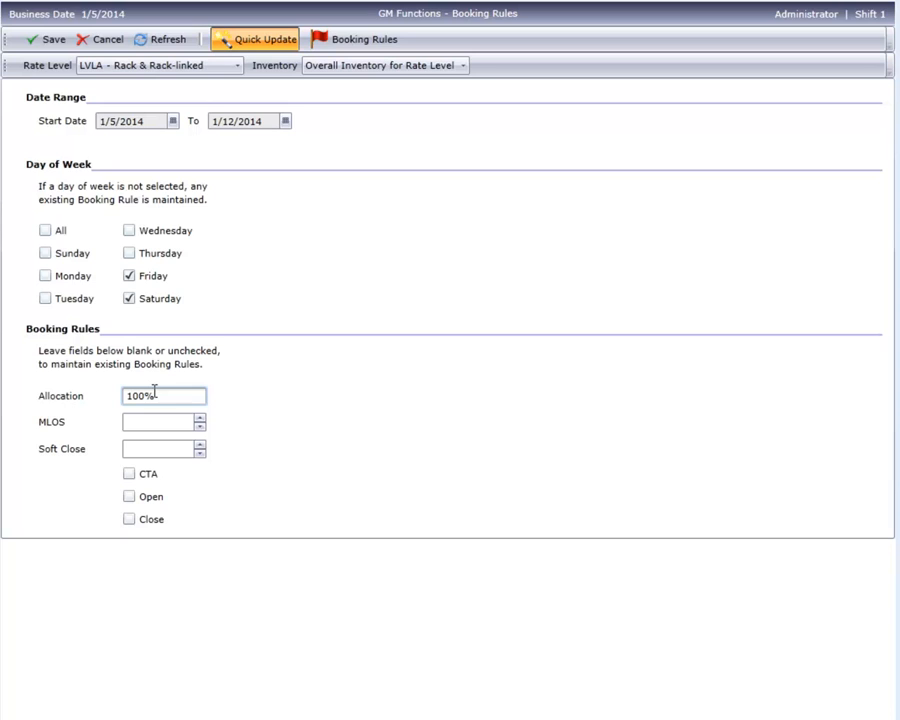
mouse_move(172, 425)
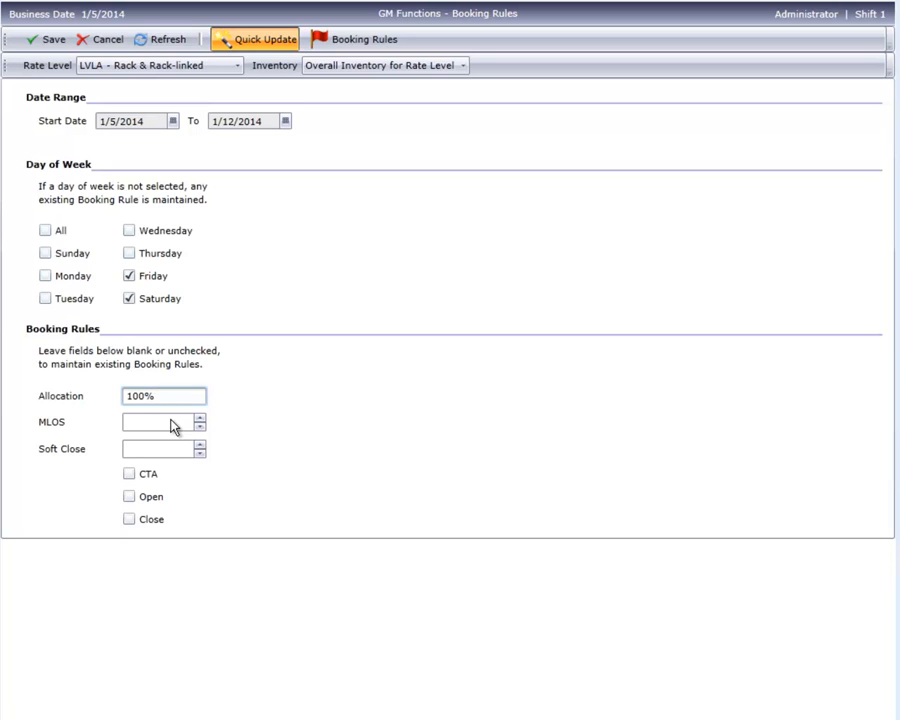
- Enter Soft Close 2 and save the quick-update booking rule
click(160, 421)
text(2)
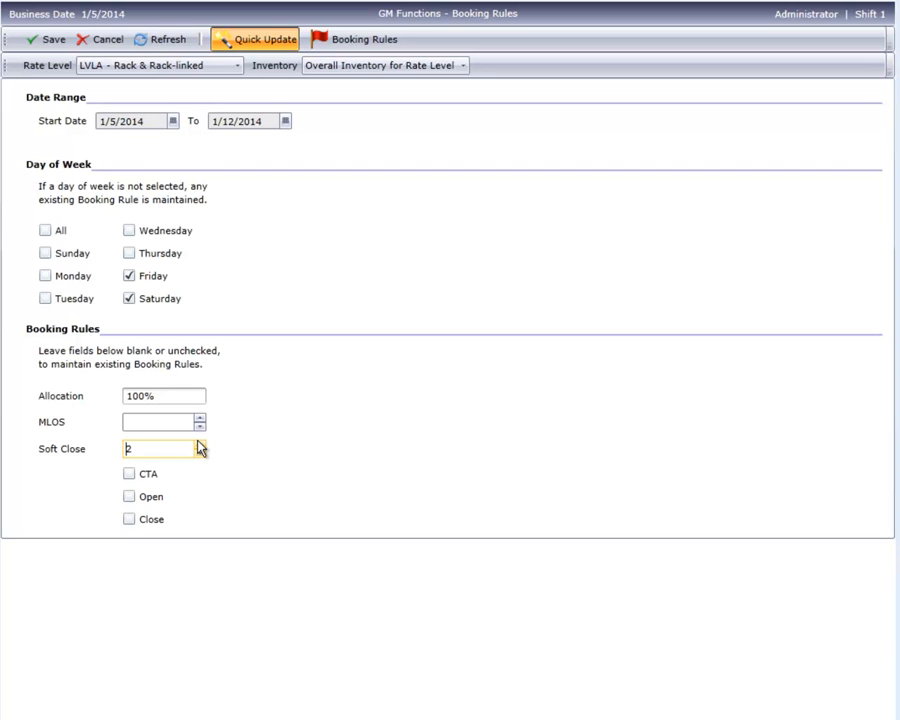
click(49, 39)
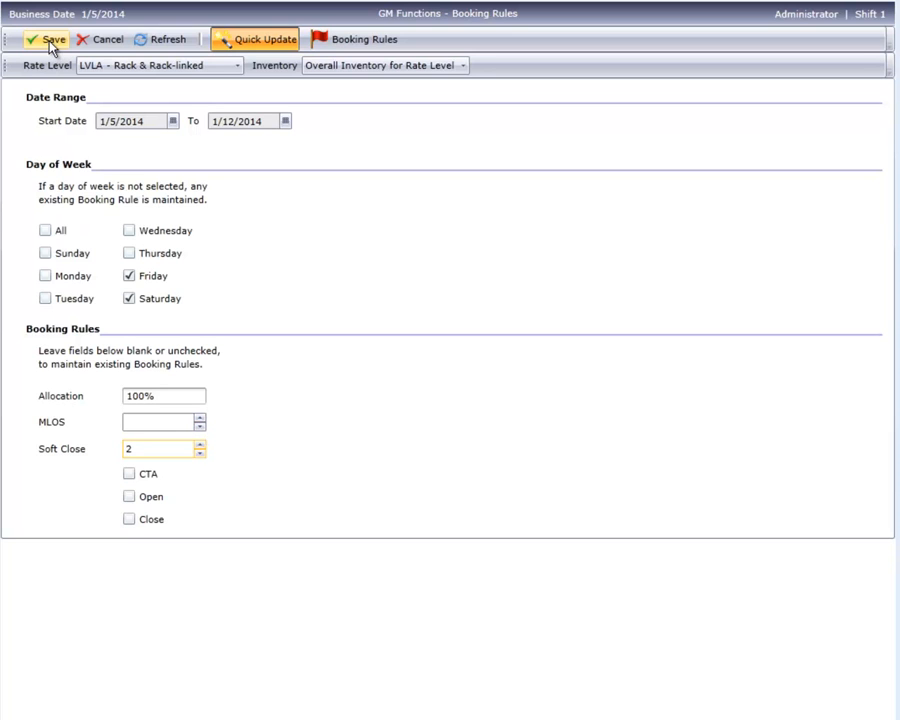
click(52, 40)
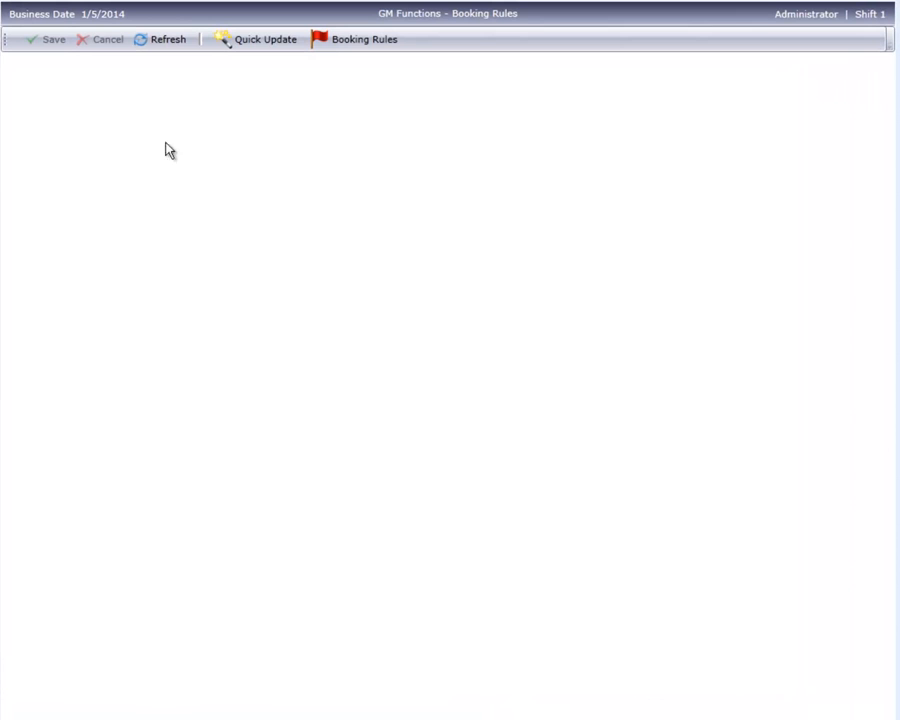
click(363, 39)
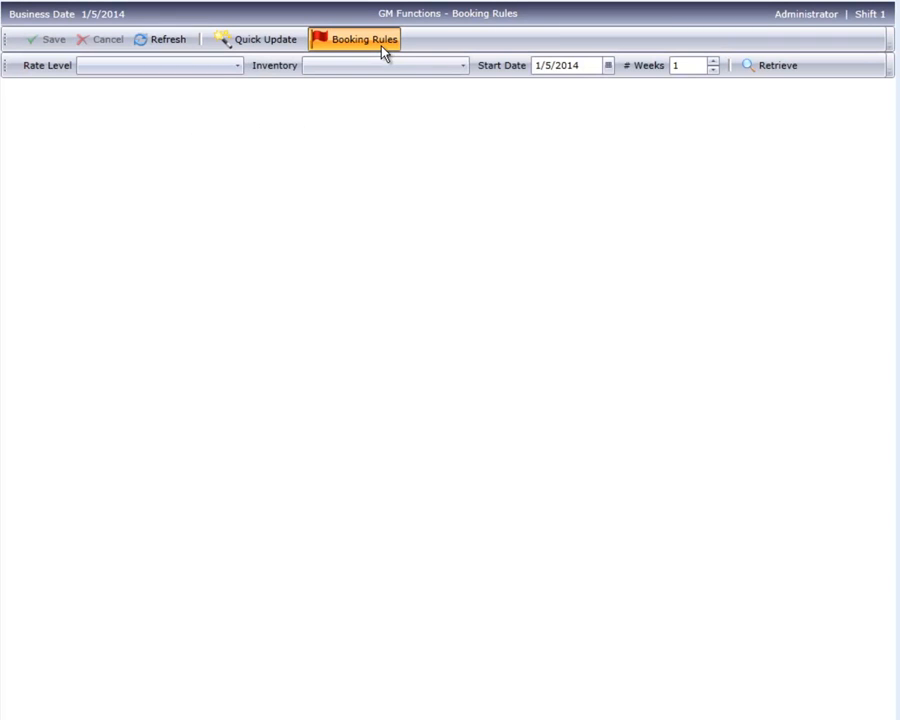
- Retrieve a two-week overall-inventory restrictions grid for LVLB - Restrictable Discounts from 1/5/2014
click(155, 65)
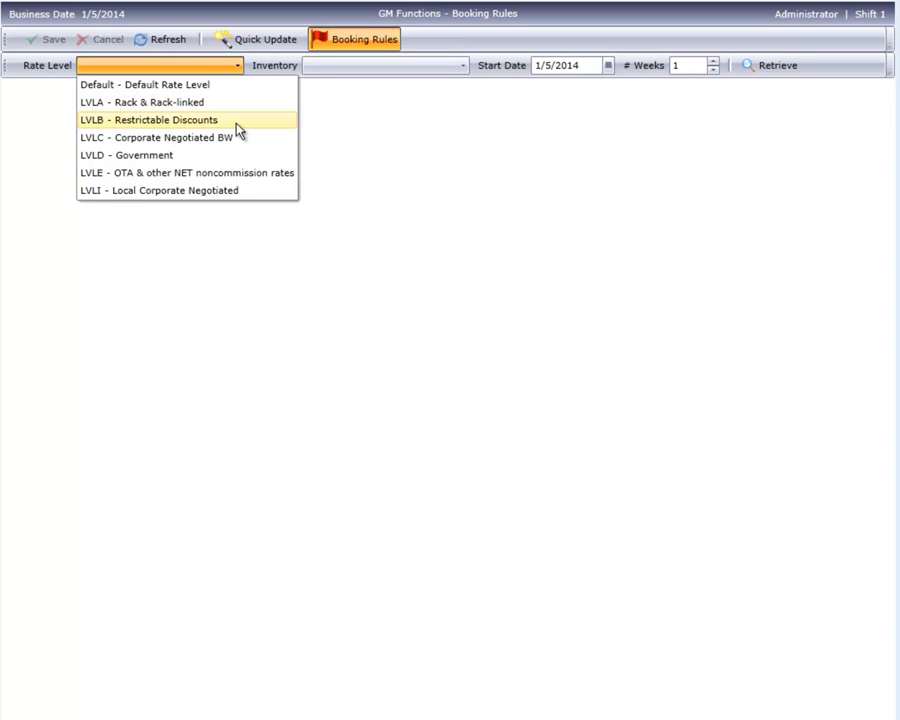
click(147, 120)
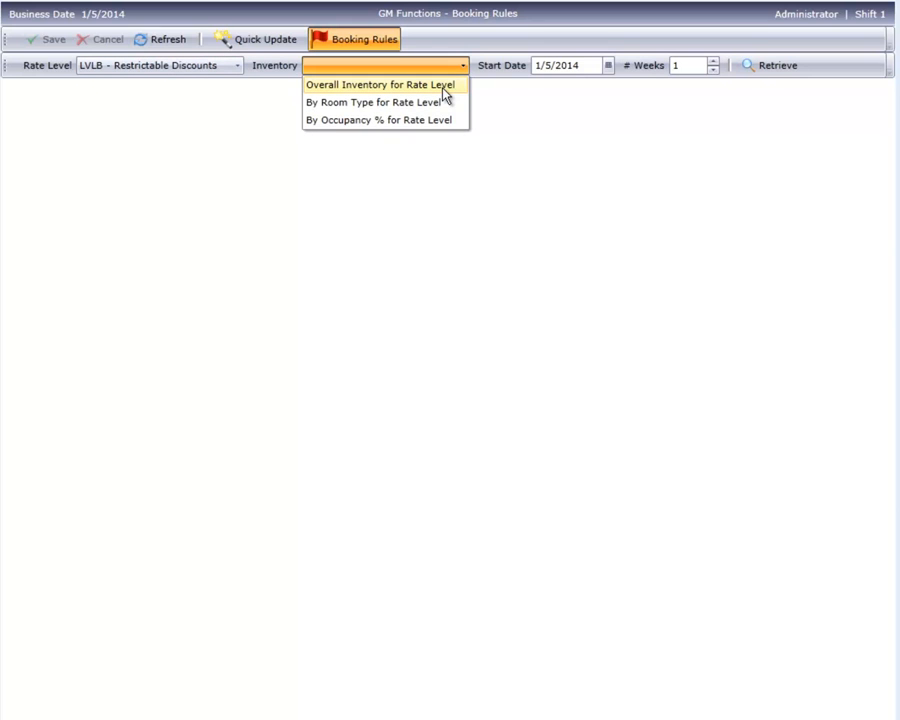
click(383, 84)
text(2)
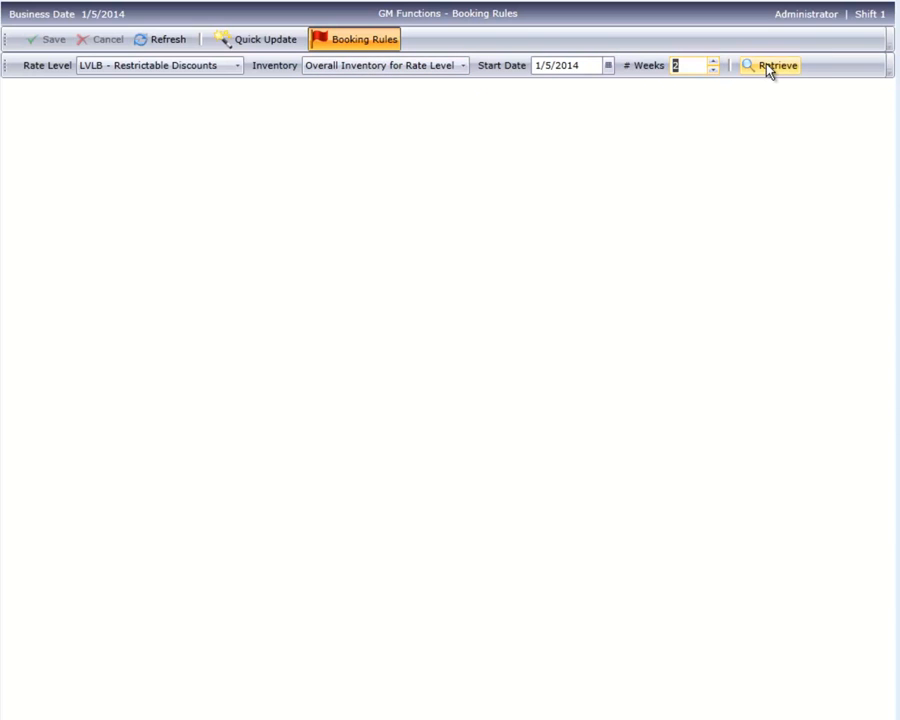
click(772, 65)
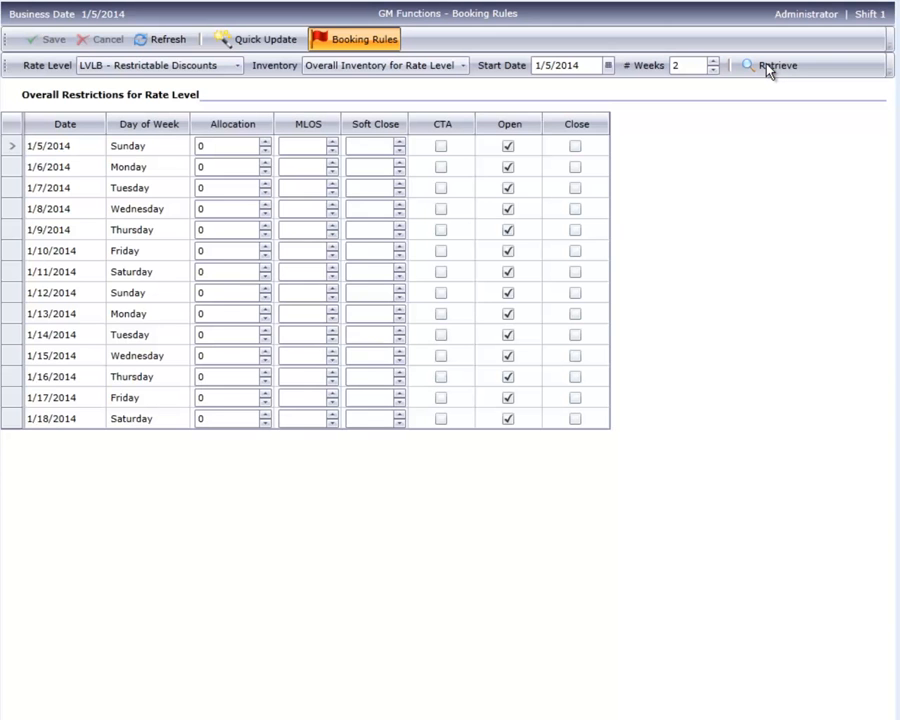
click(775, 65)
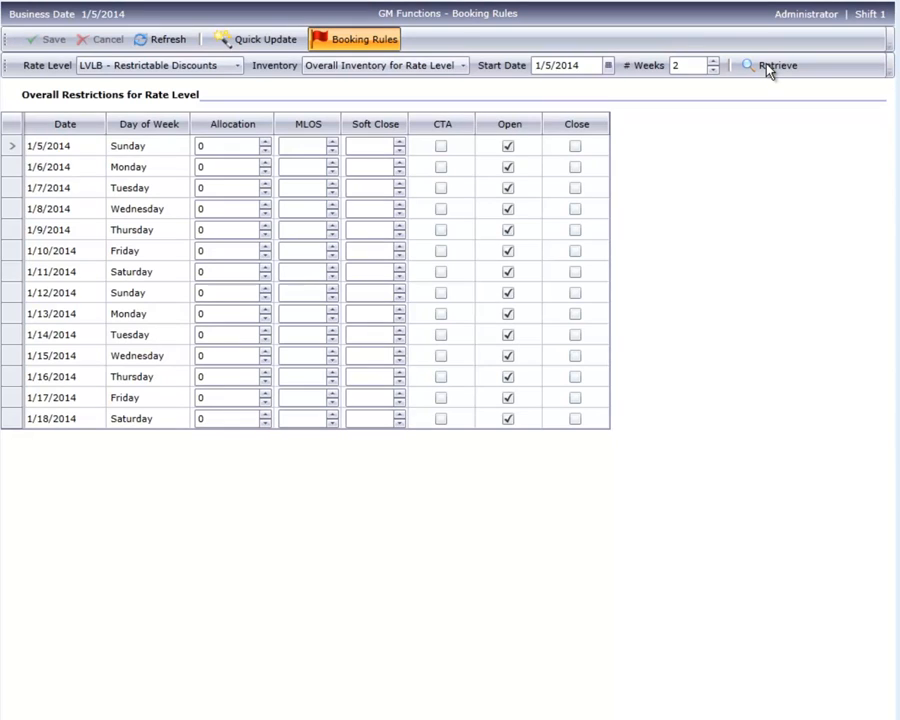
click(775, 65)
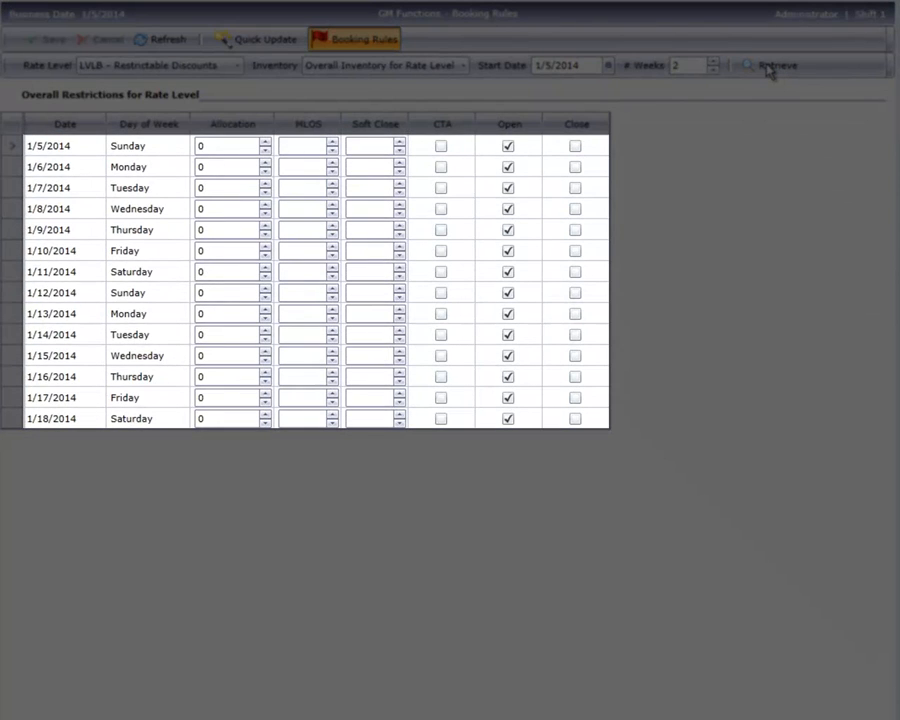
click(772, 65)
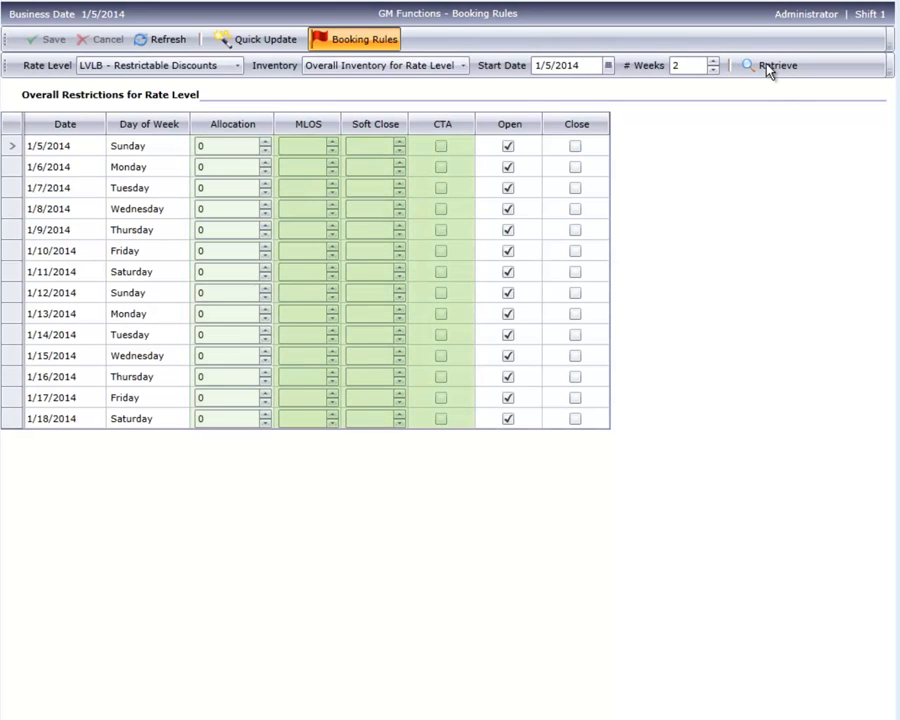
- Enter allocation 15 on 1/6–1/7, MLOS 3 on 1/8, soft close 2 on 1/11, CTA on 1/16–1/17
click(776, 65)
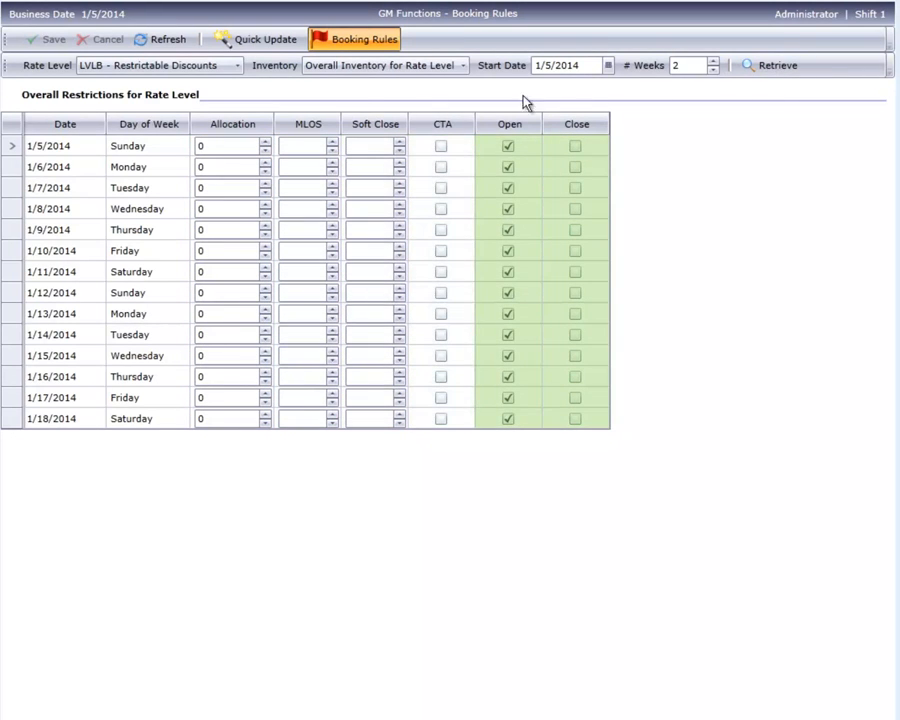
click(228, 166)
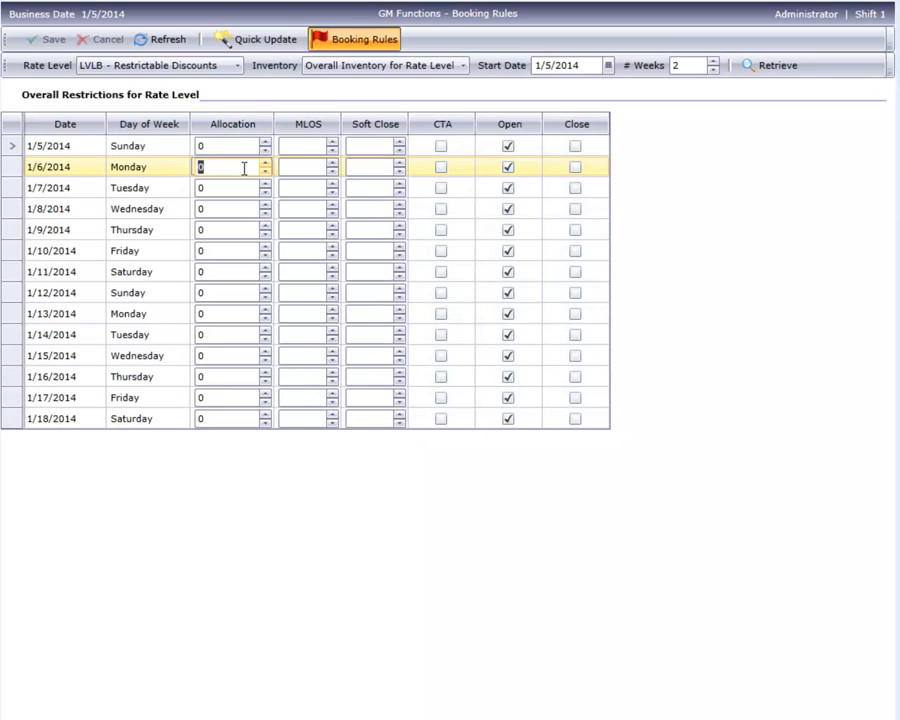
text(15)
click(308, 209)
text(3)
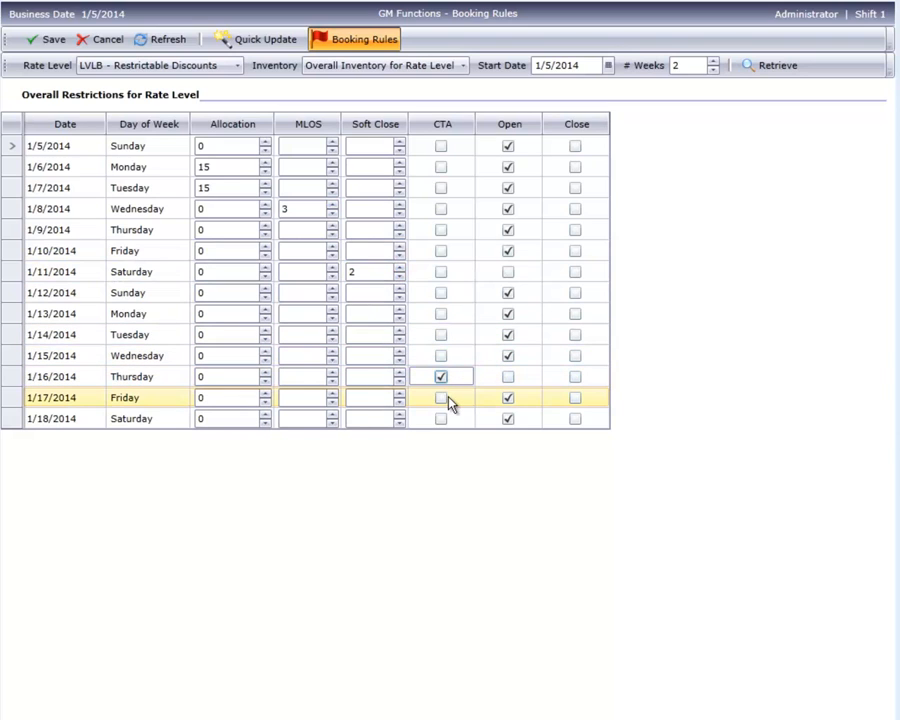
click(441, 397)
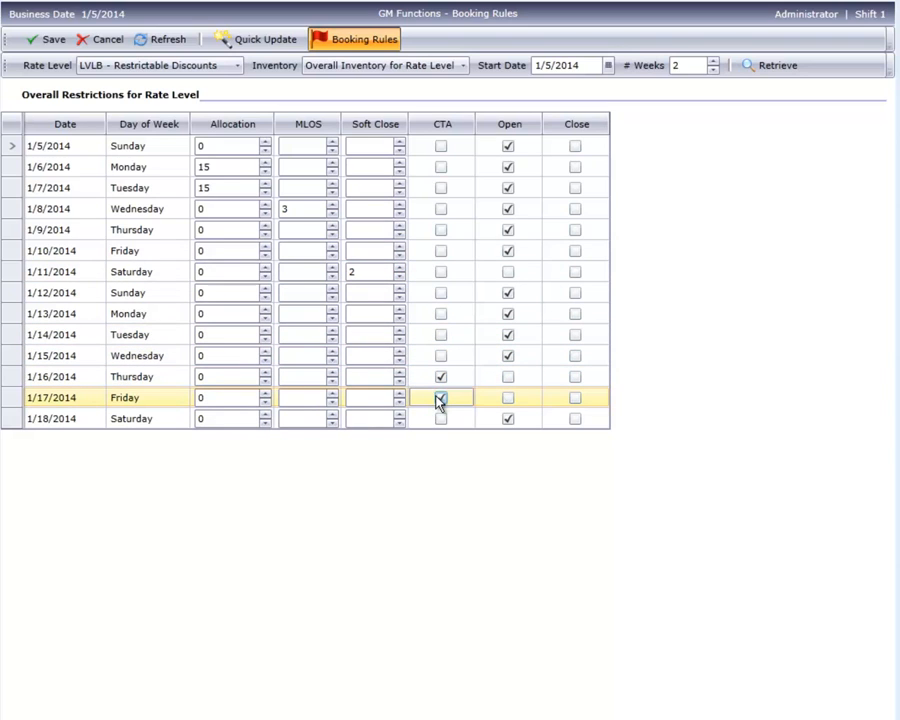
click(440, 397)
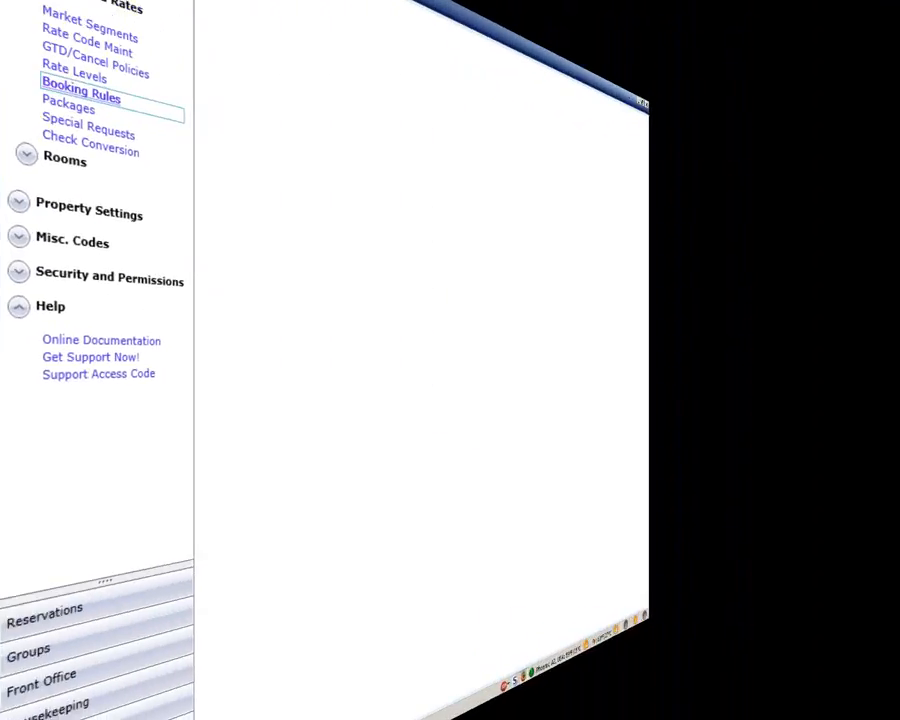
- Load the by-occupancy booking rule form for LVLC - Corporate Negotiated BW
click(80, 97)
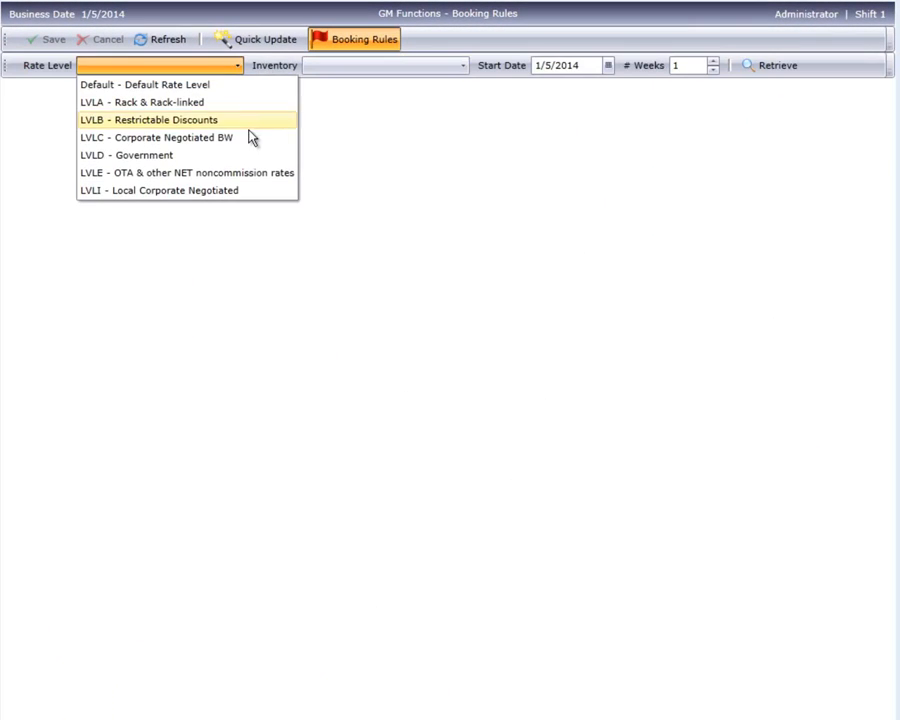
click(155, 137)
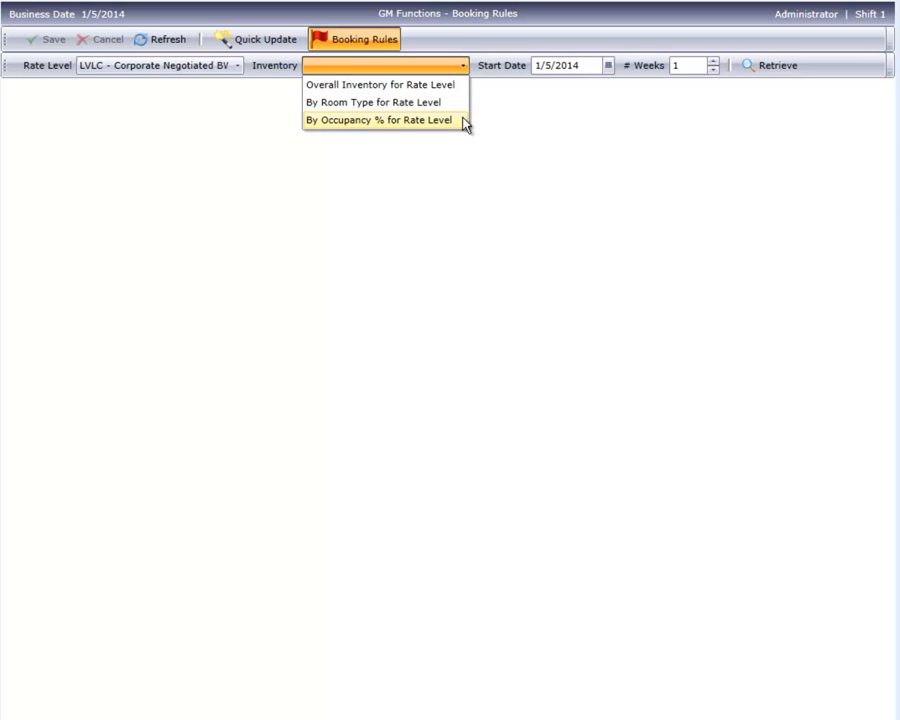
click(380, 120)
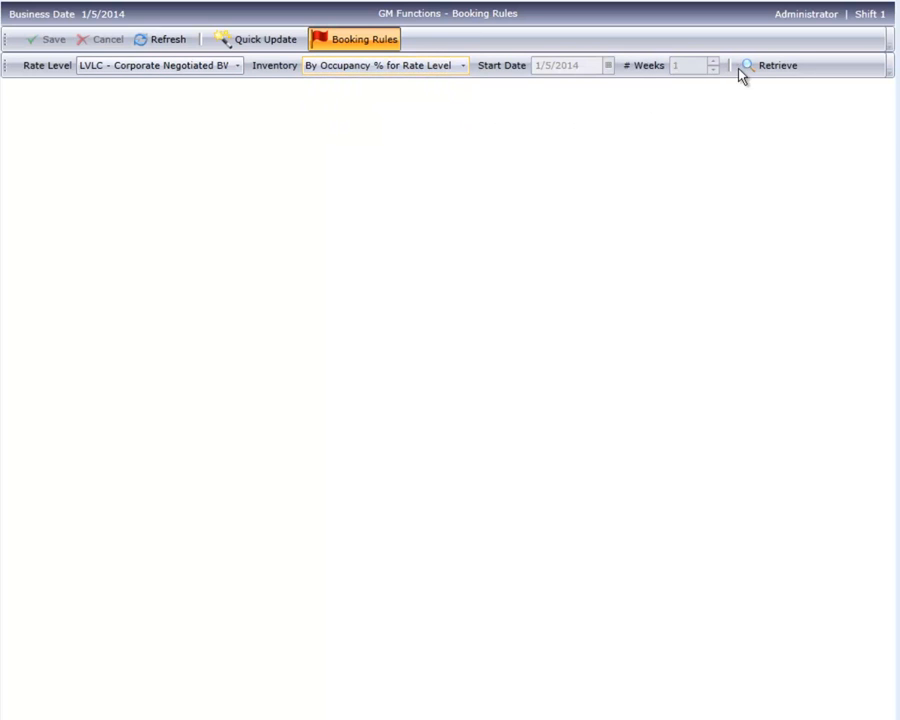
click(770, 65)
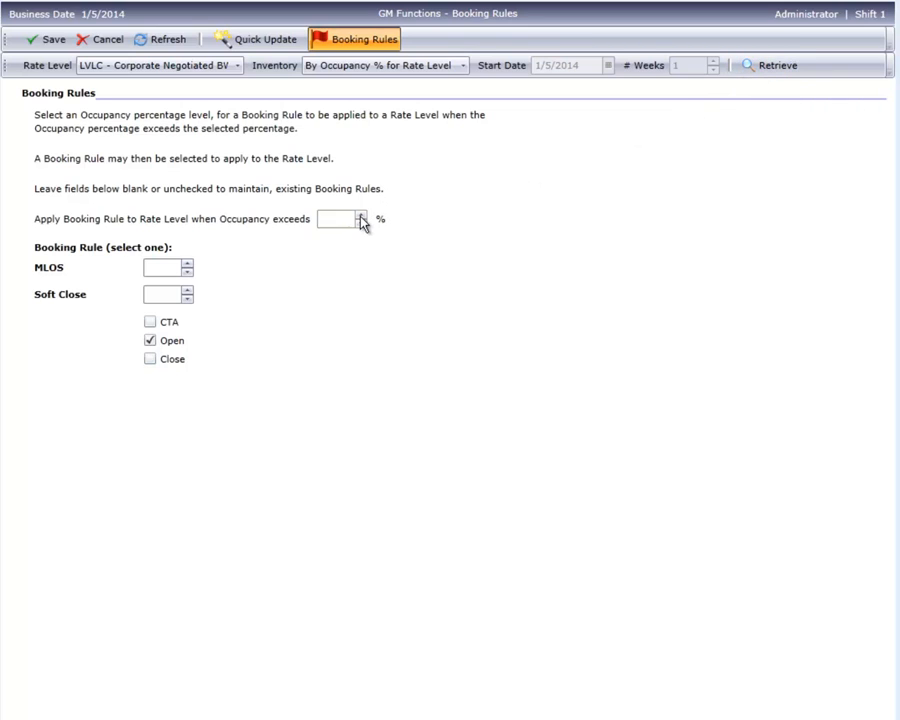
- Set MLOS 2 for occupancy above 80% and save the rule
click(340, 219)
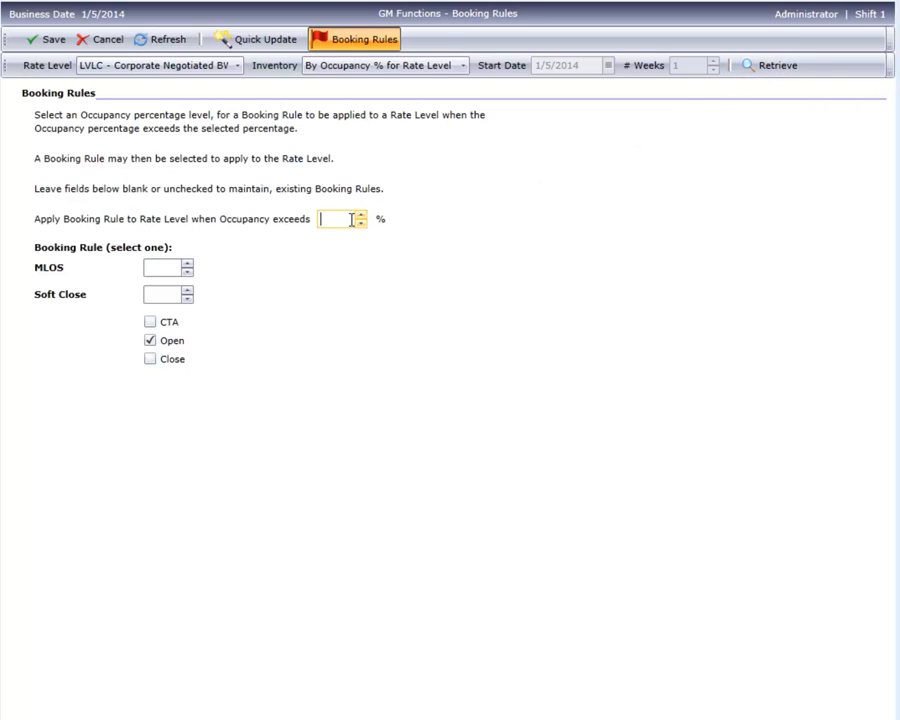
text(80)
click(168, 267)
text(2)
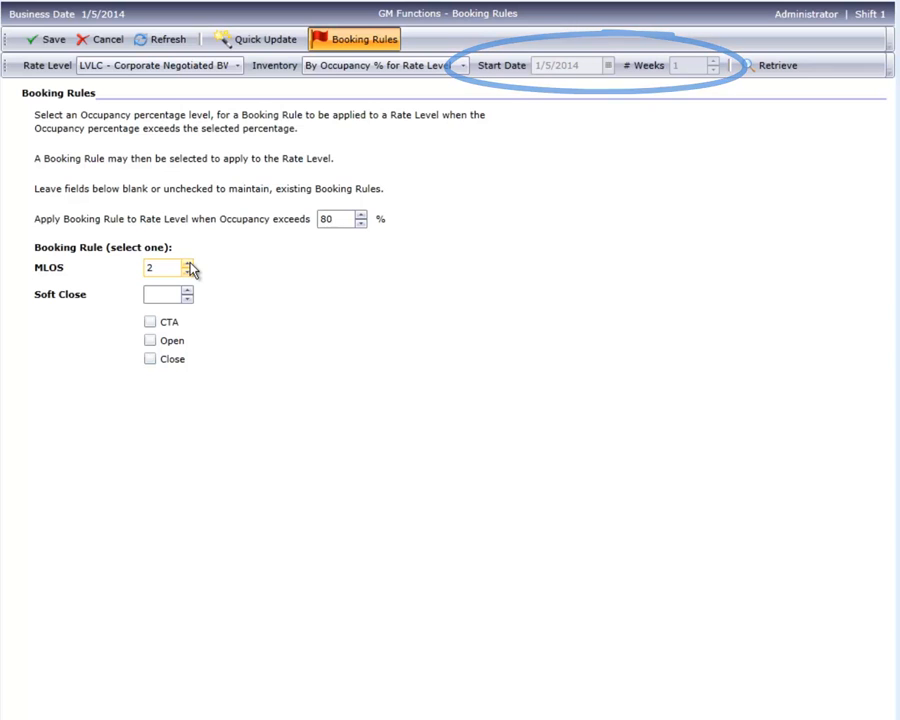
click(50, 39)
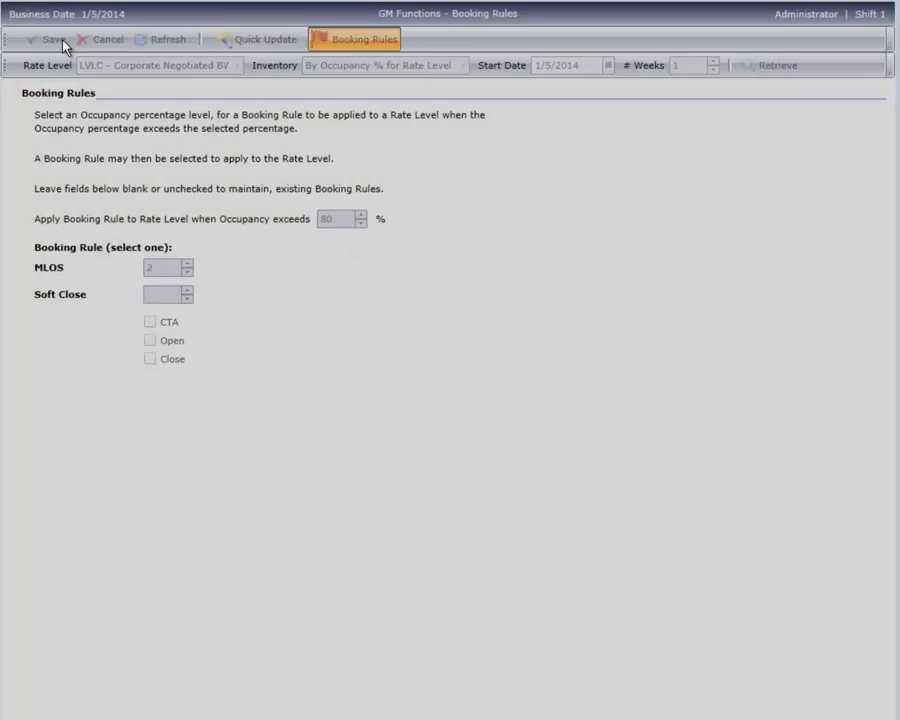